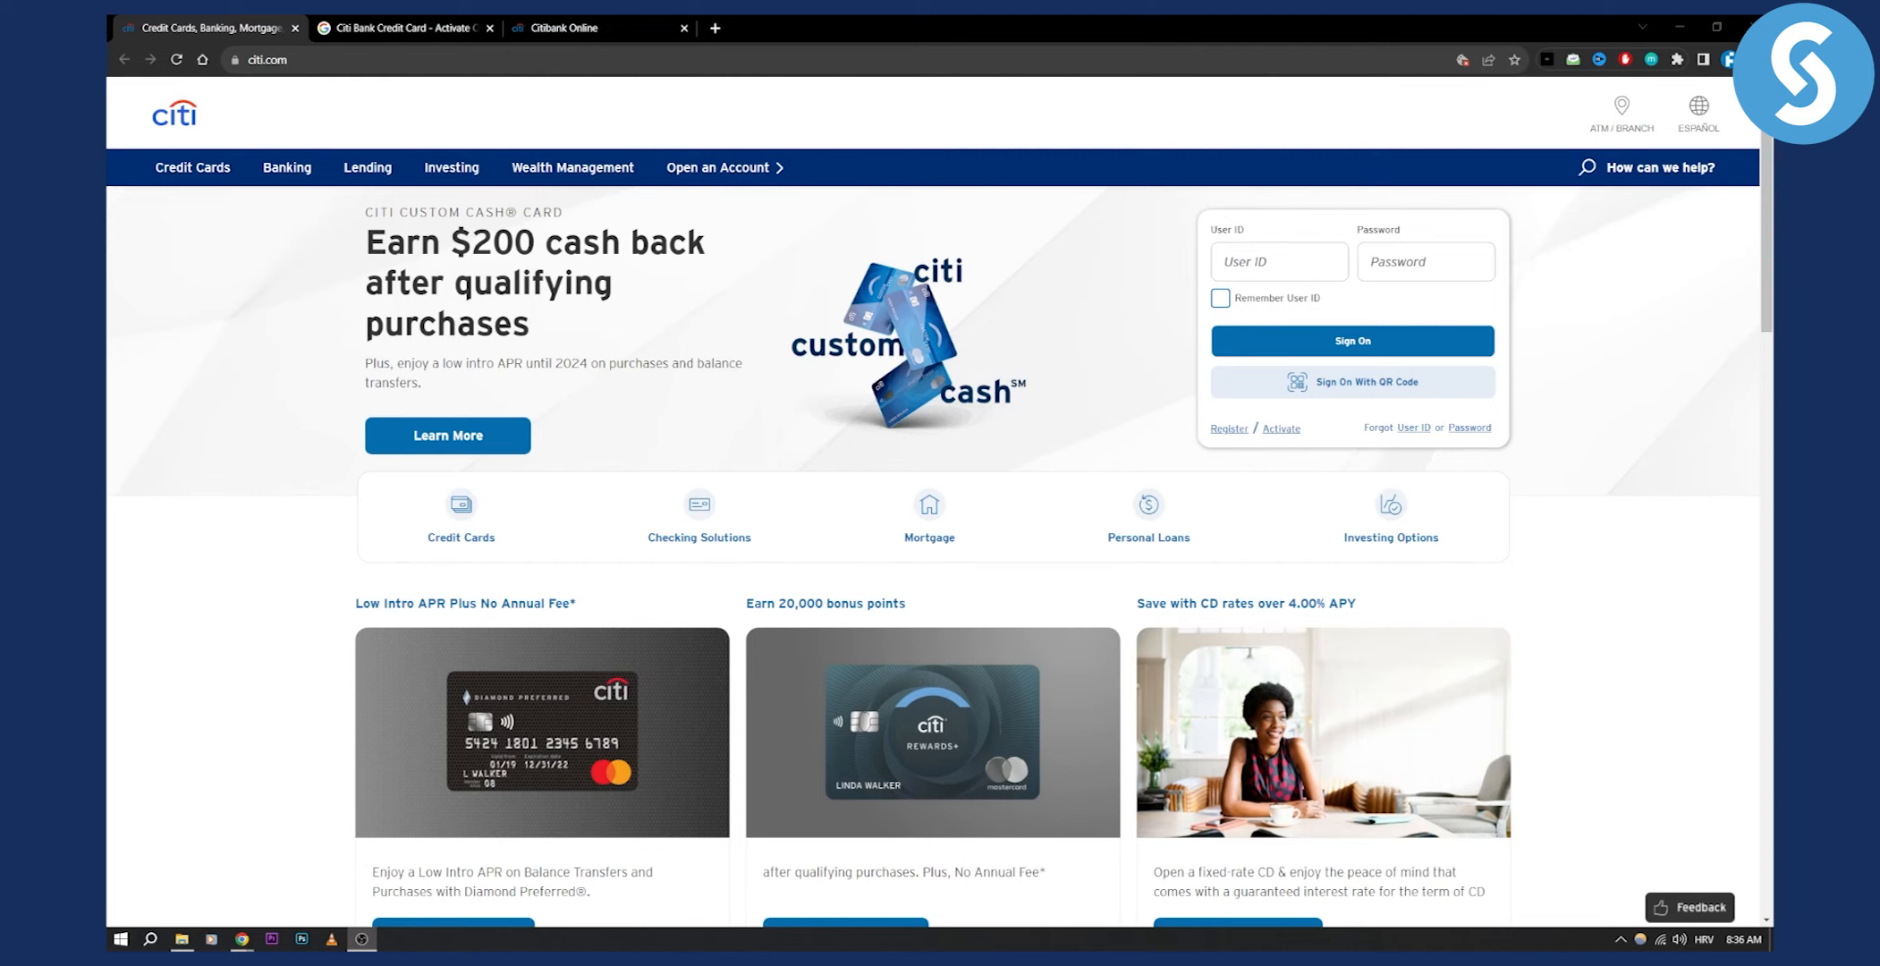
pyautogui.moveTo(1335, 290)
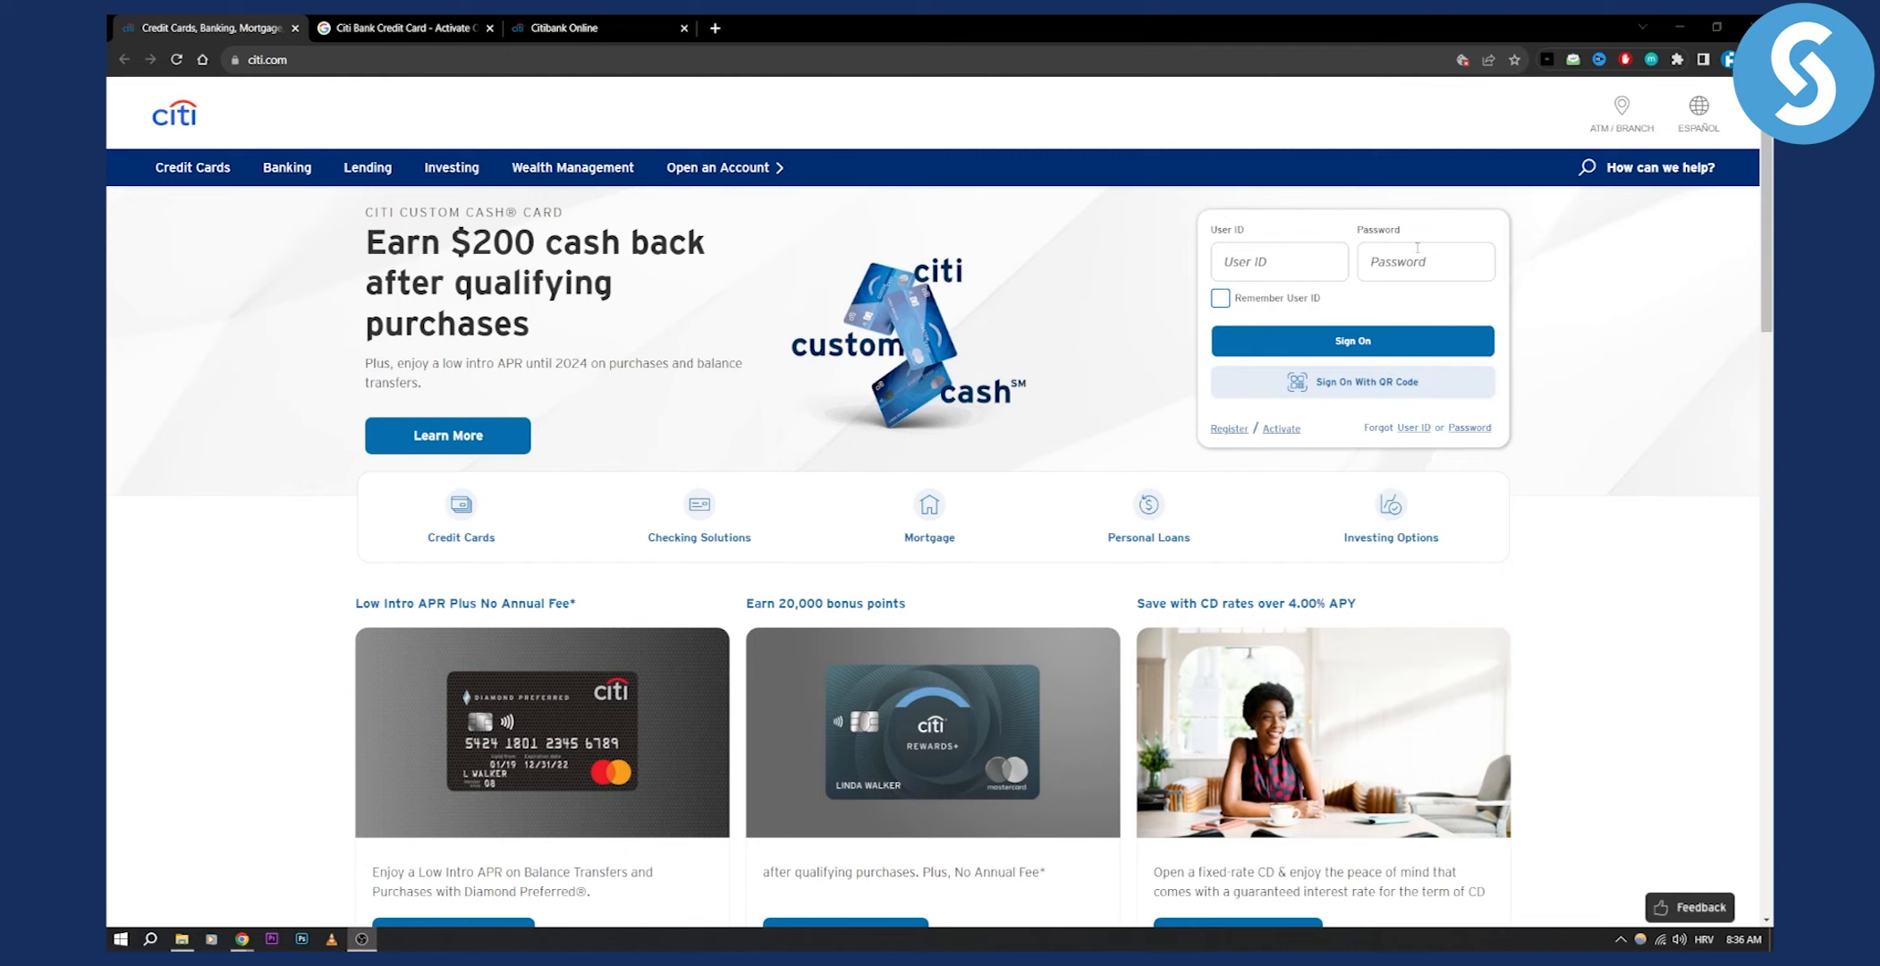
pyautogui.moveTo(1509, 248)
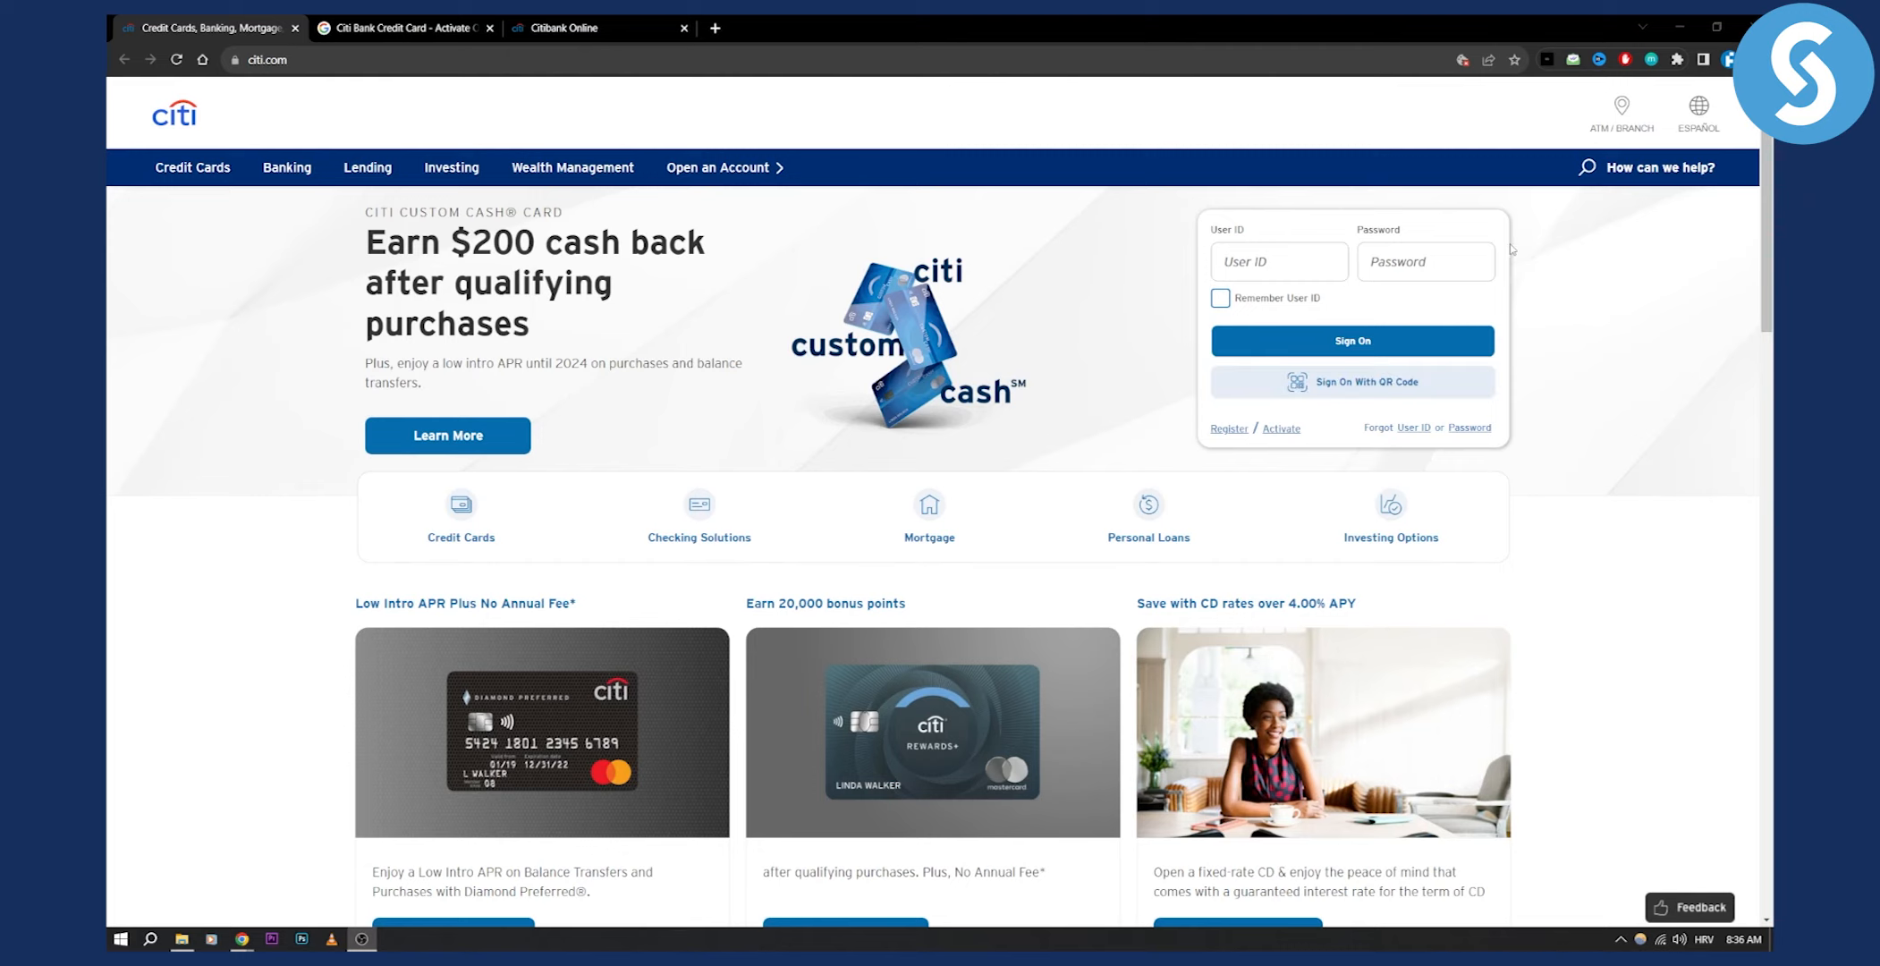
pyautogui.moveTo(1374, 245)
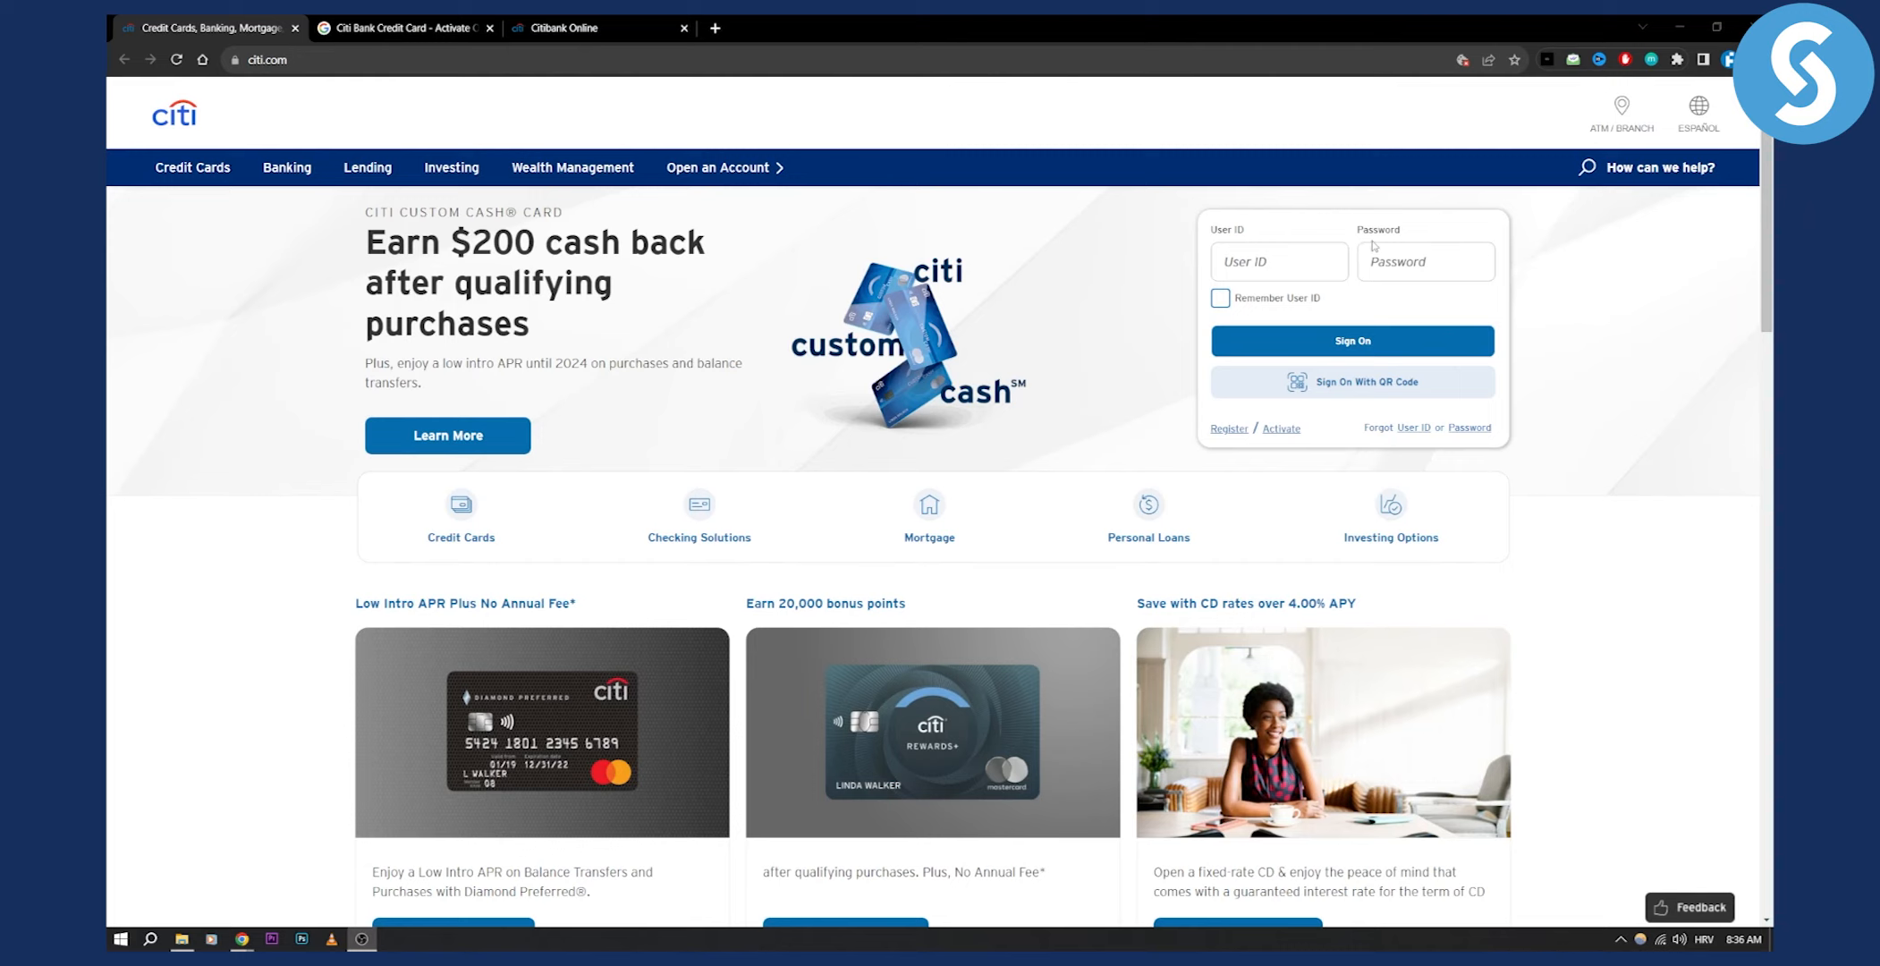
pyautogui.moveTo(1343, 240)
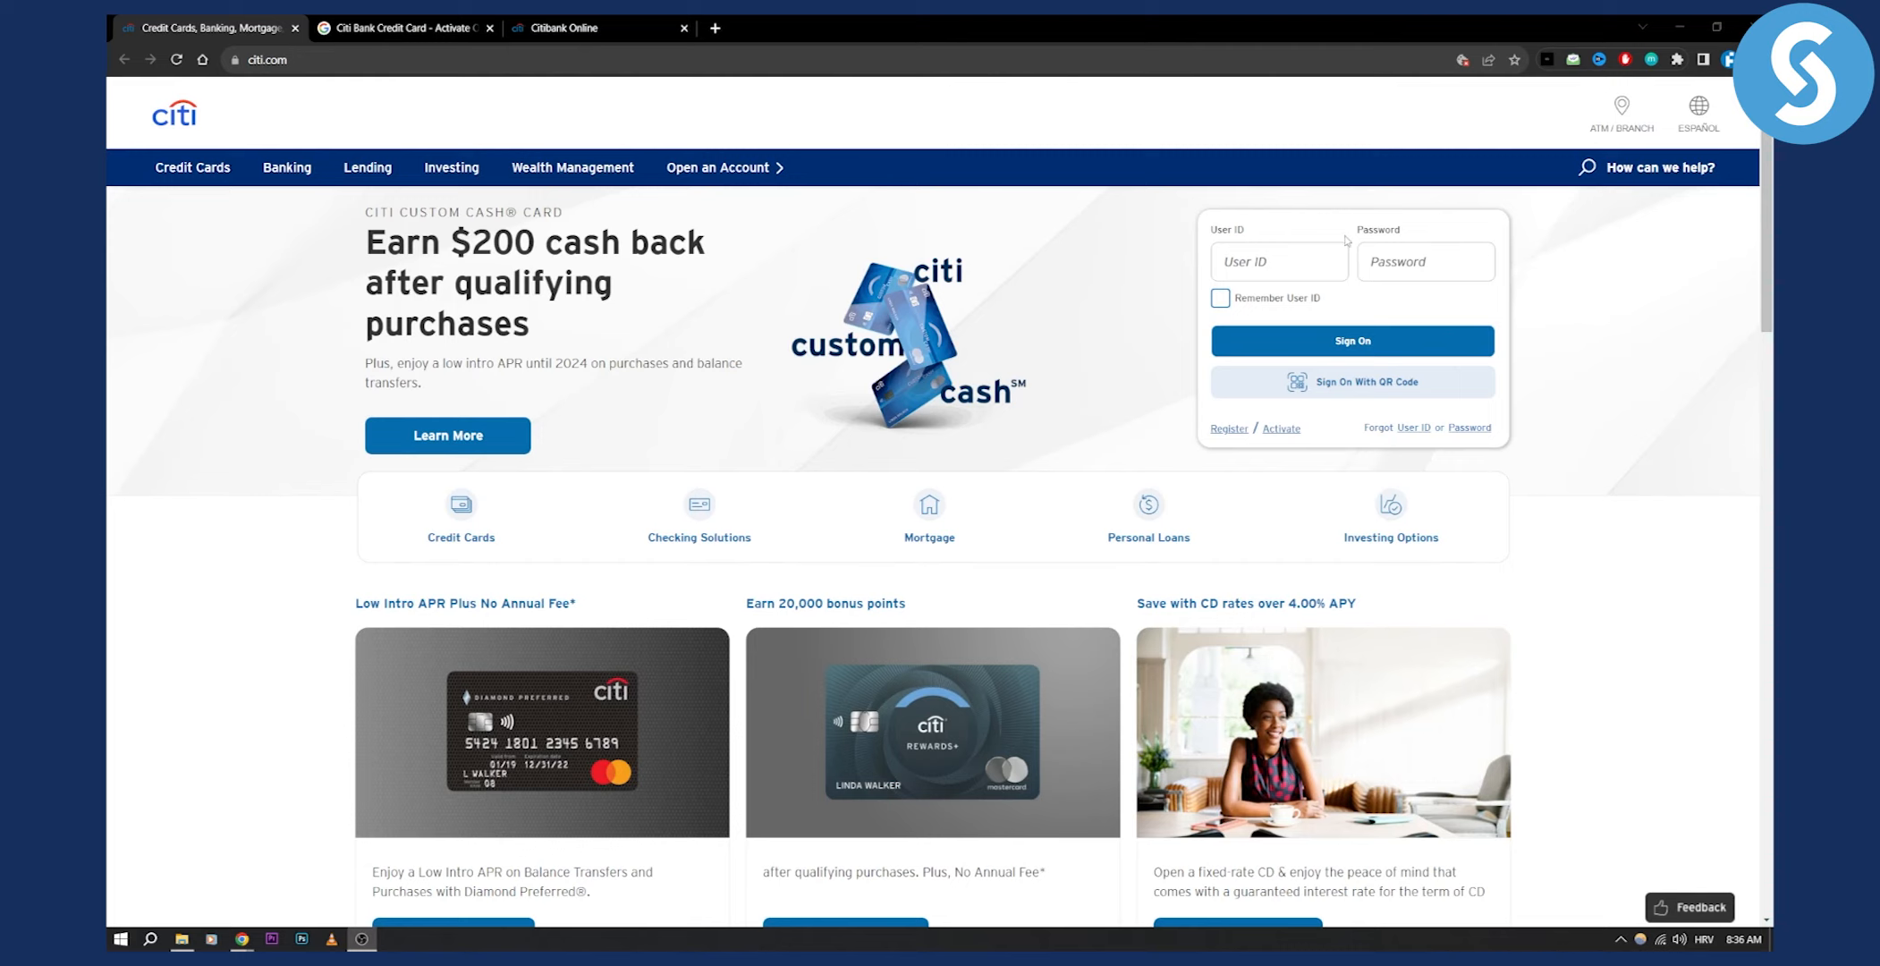
pyautogui.moveTo(1363, 243)
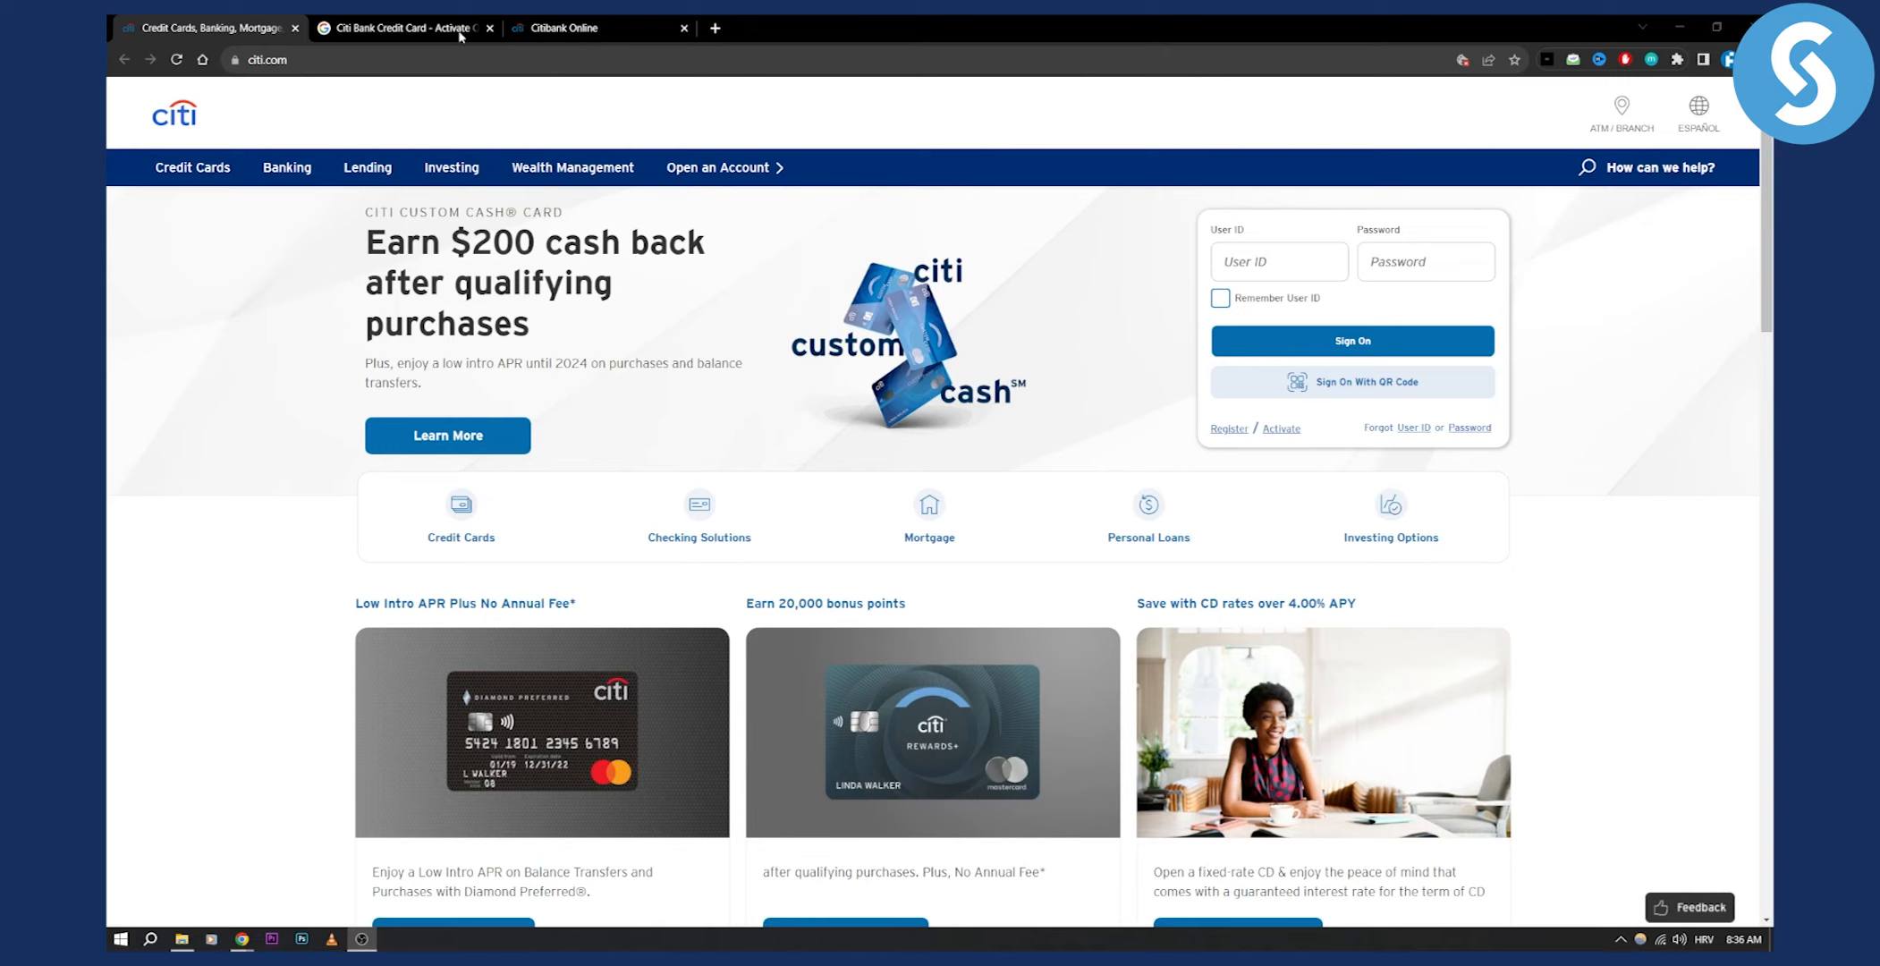
# Step: Show the Google results for 'Citi Bank Credit Card - Activate Online'
pyautogui.click(412, 27)
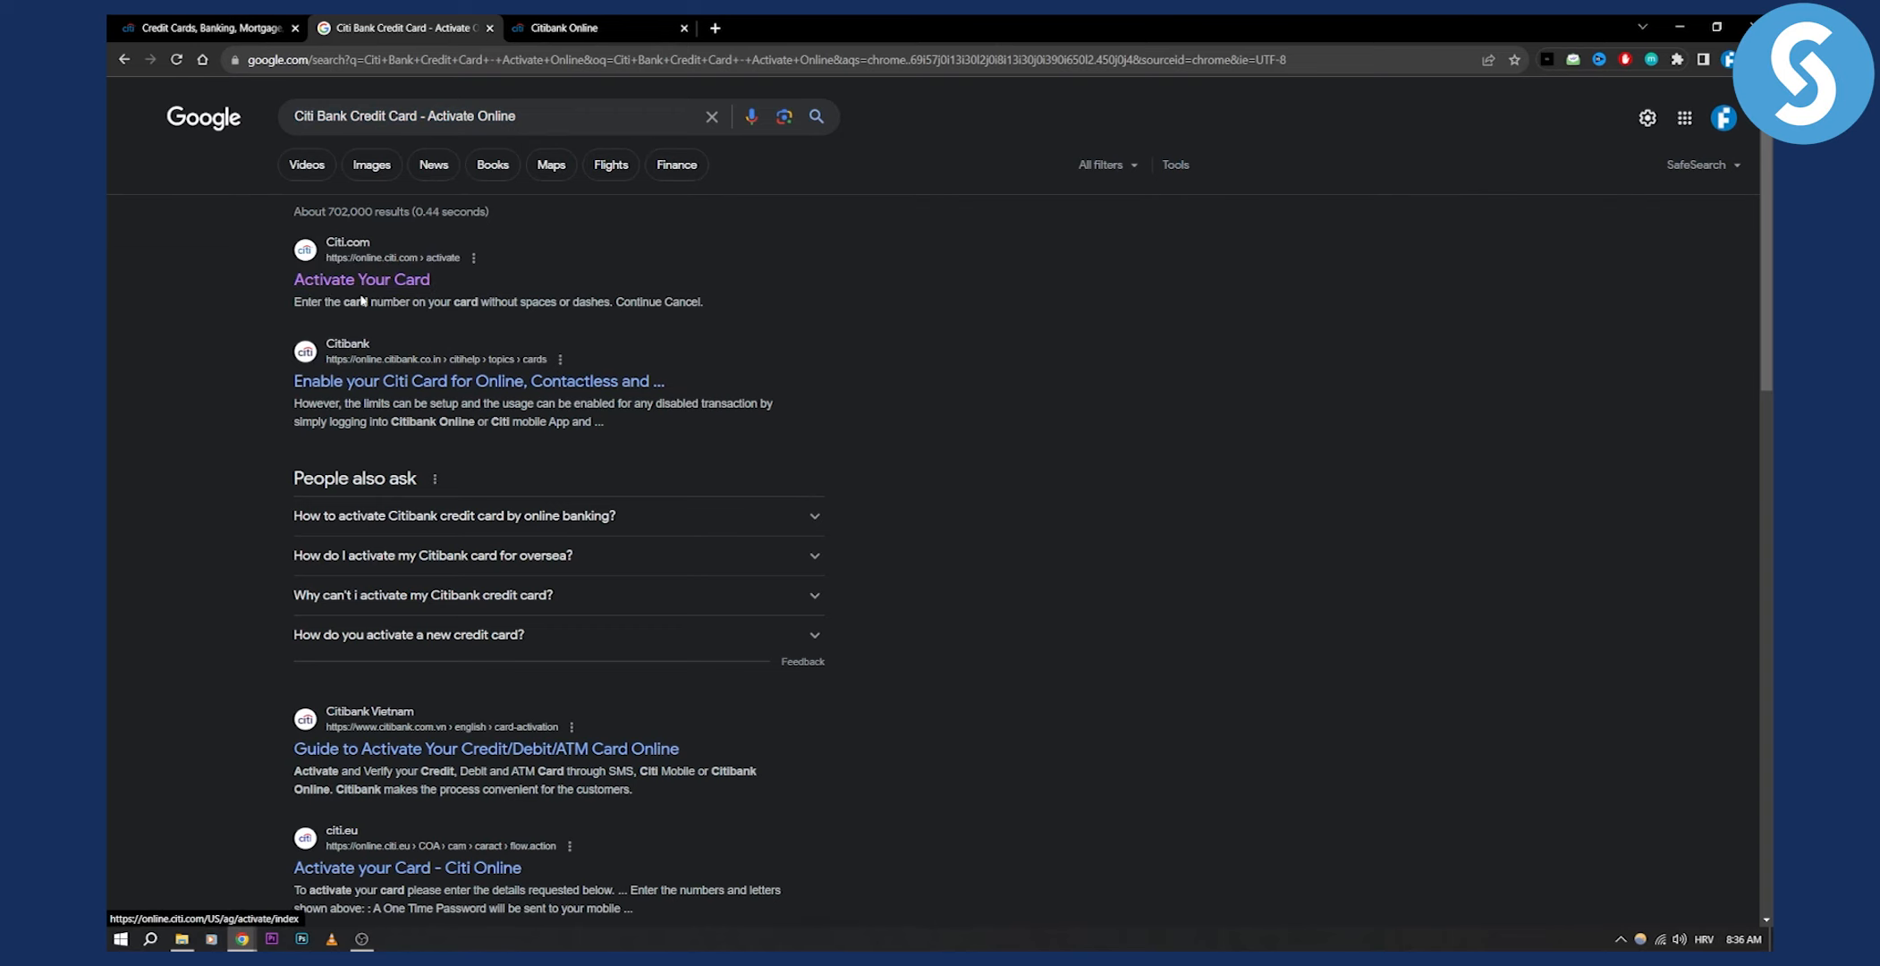
# Step: Reach Citi's Activate Your Card page with the Card Number field focused and its help note dismissed
pyautogui.click(361, 279)
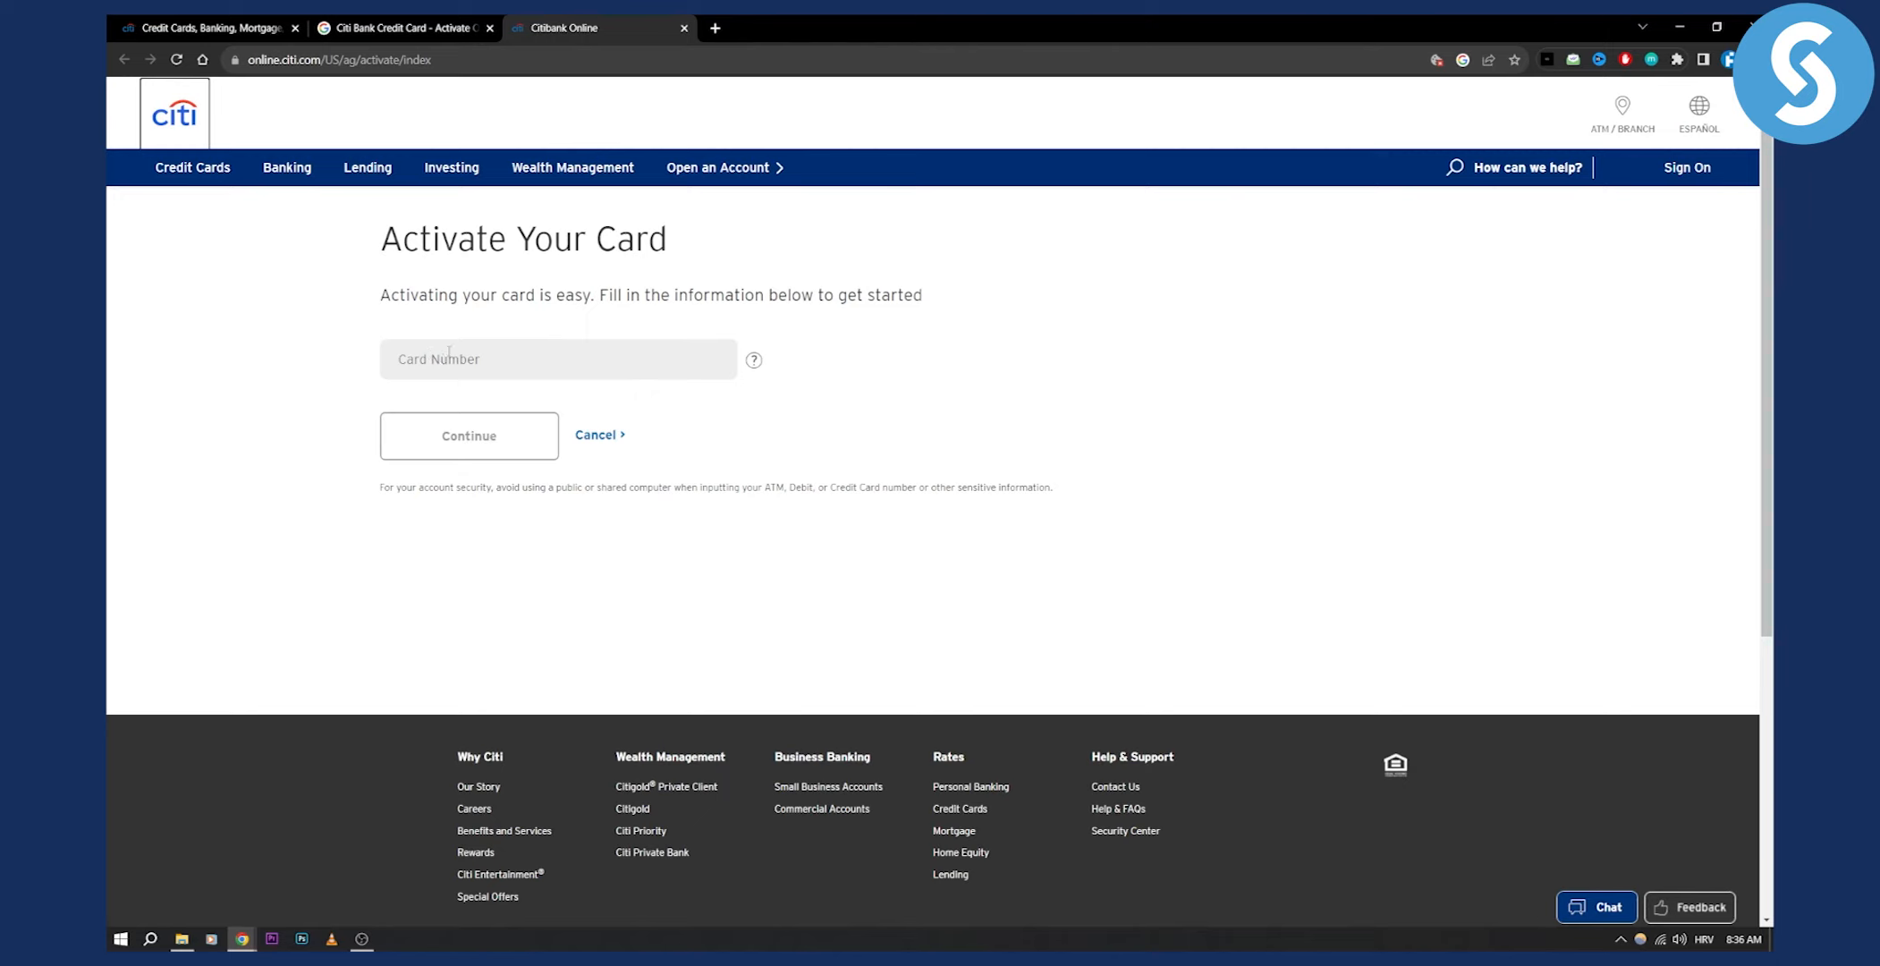
pyautogui.click(559, 359)
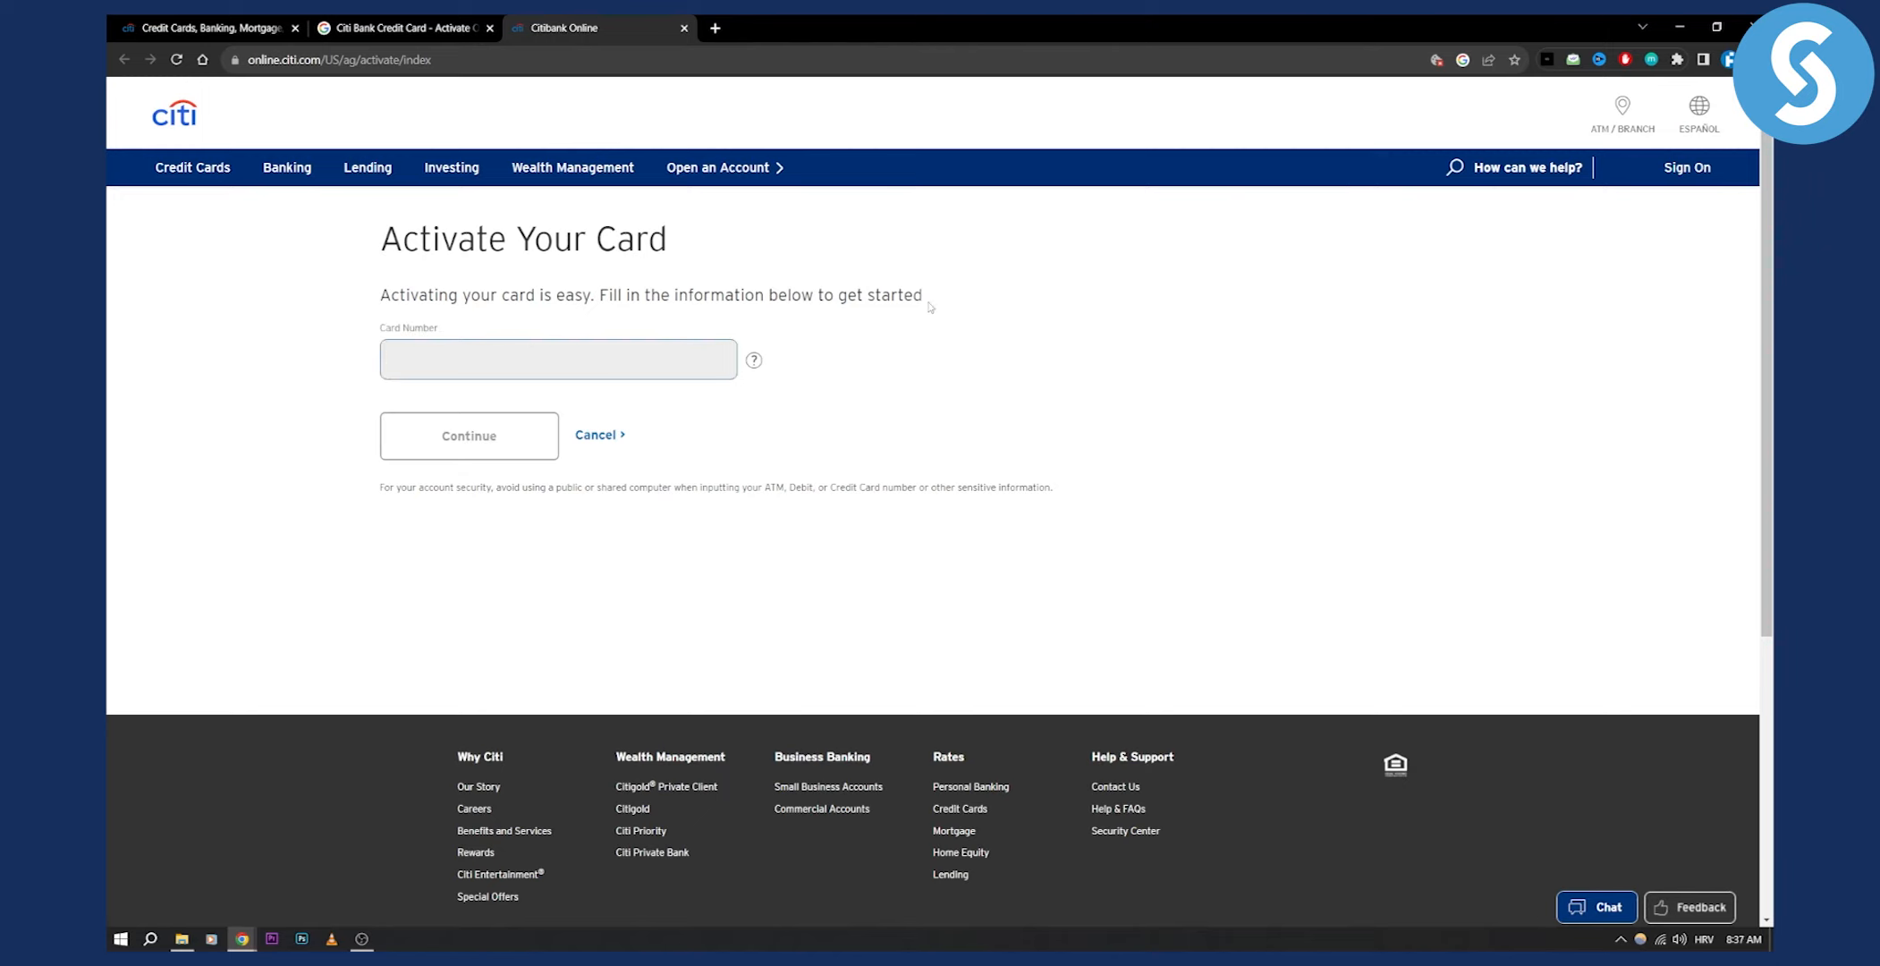
pyautogui.moveTo(755, 363)
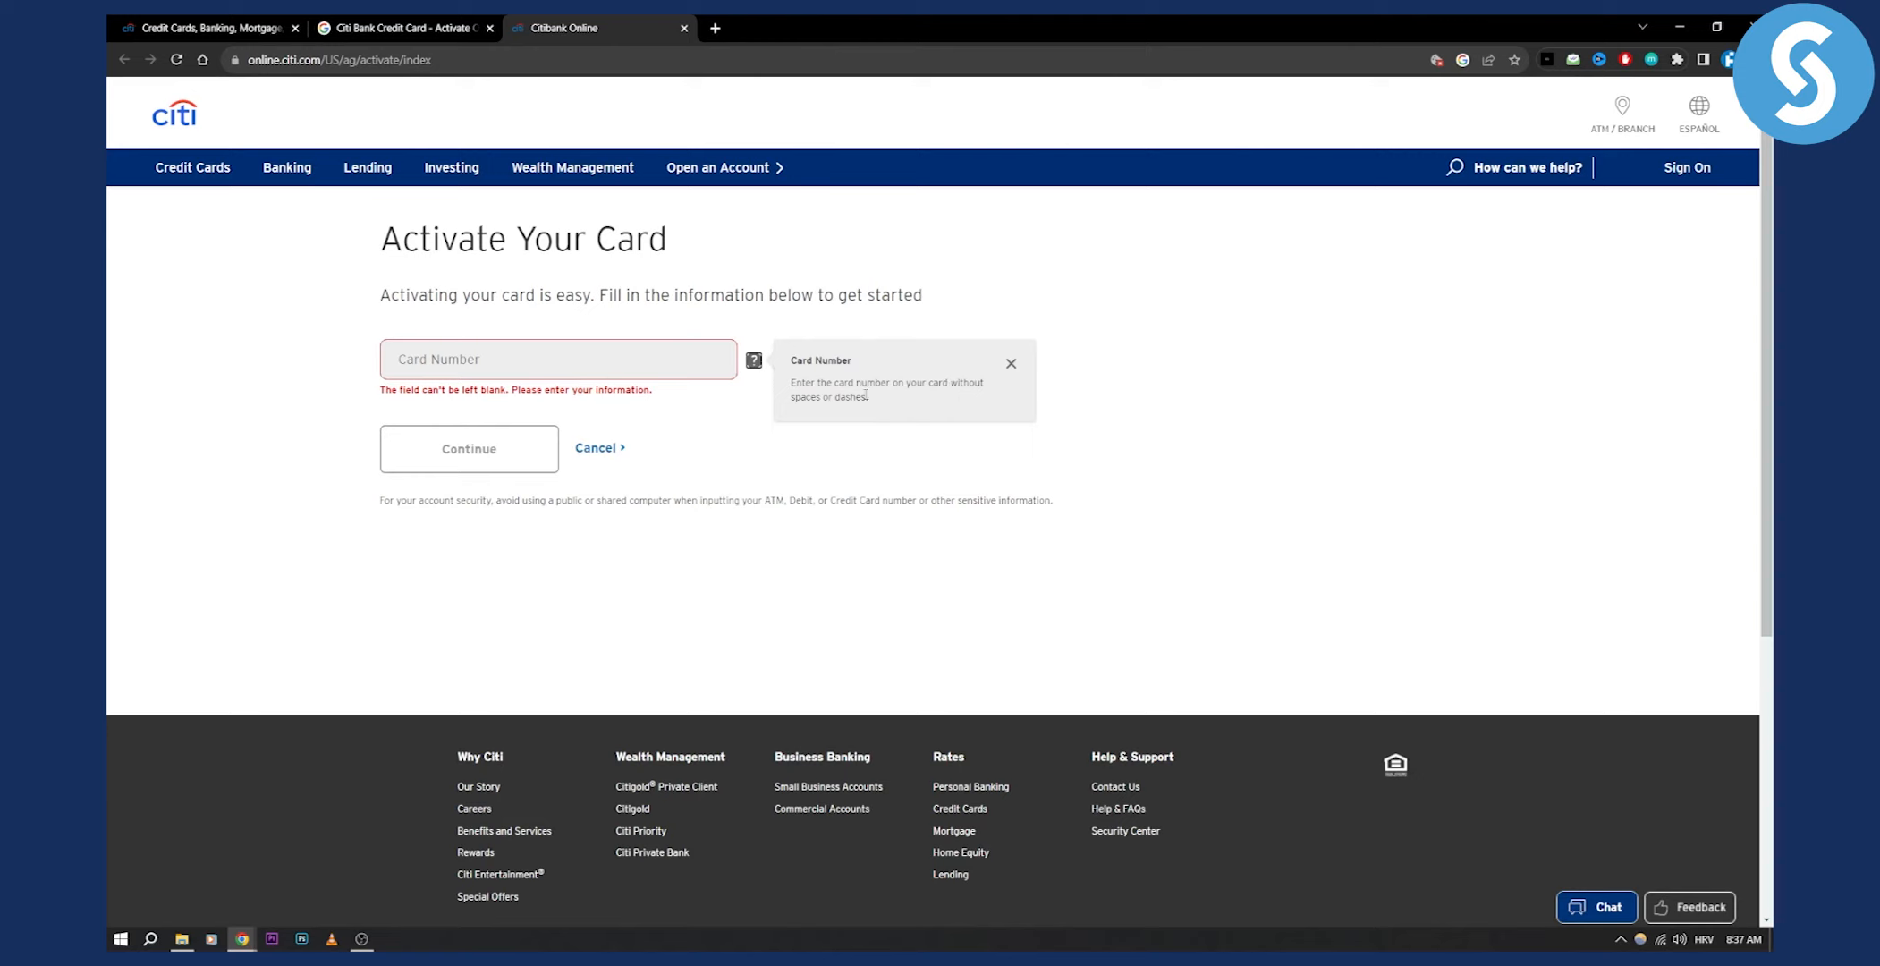
pyautogui.click(1011, 364)
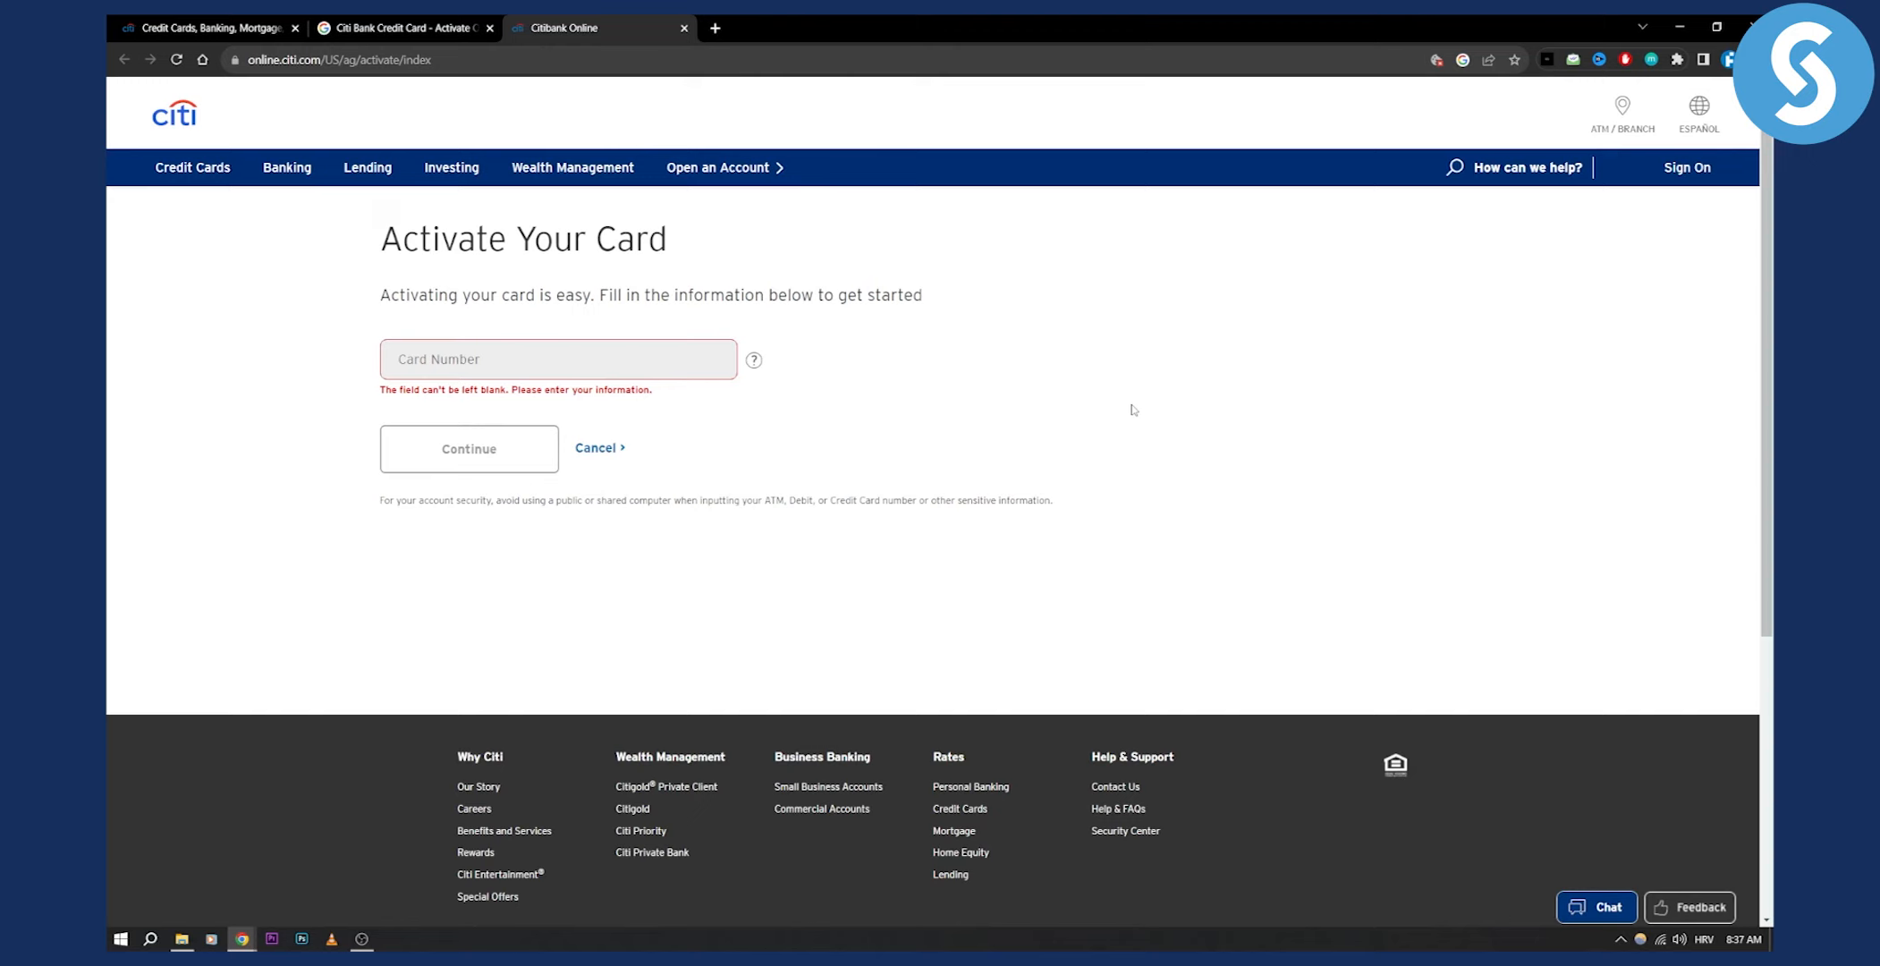
# Step: Connect a Citi Bot chat from the Message Us panel beside the activation form
pyautogui.scroll(-3)
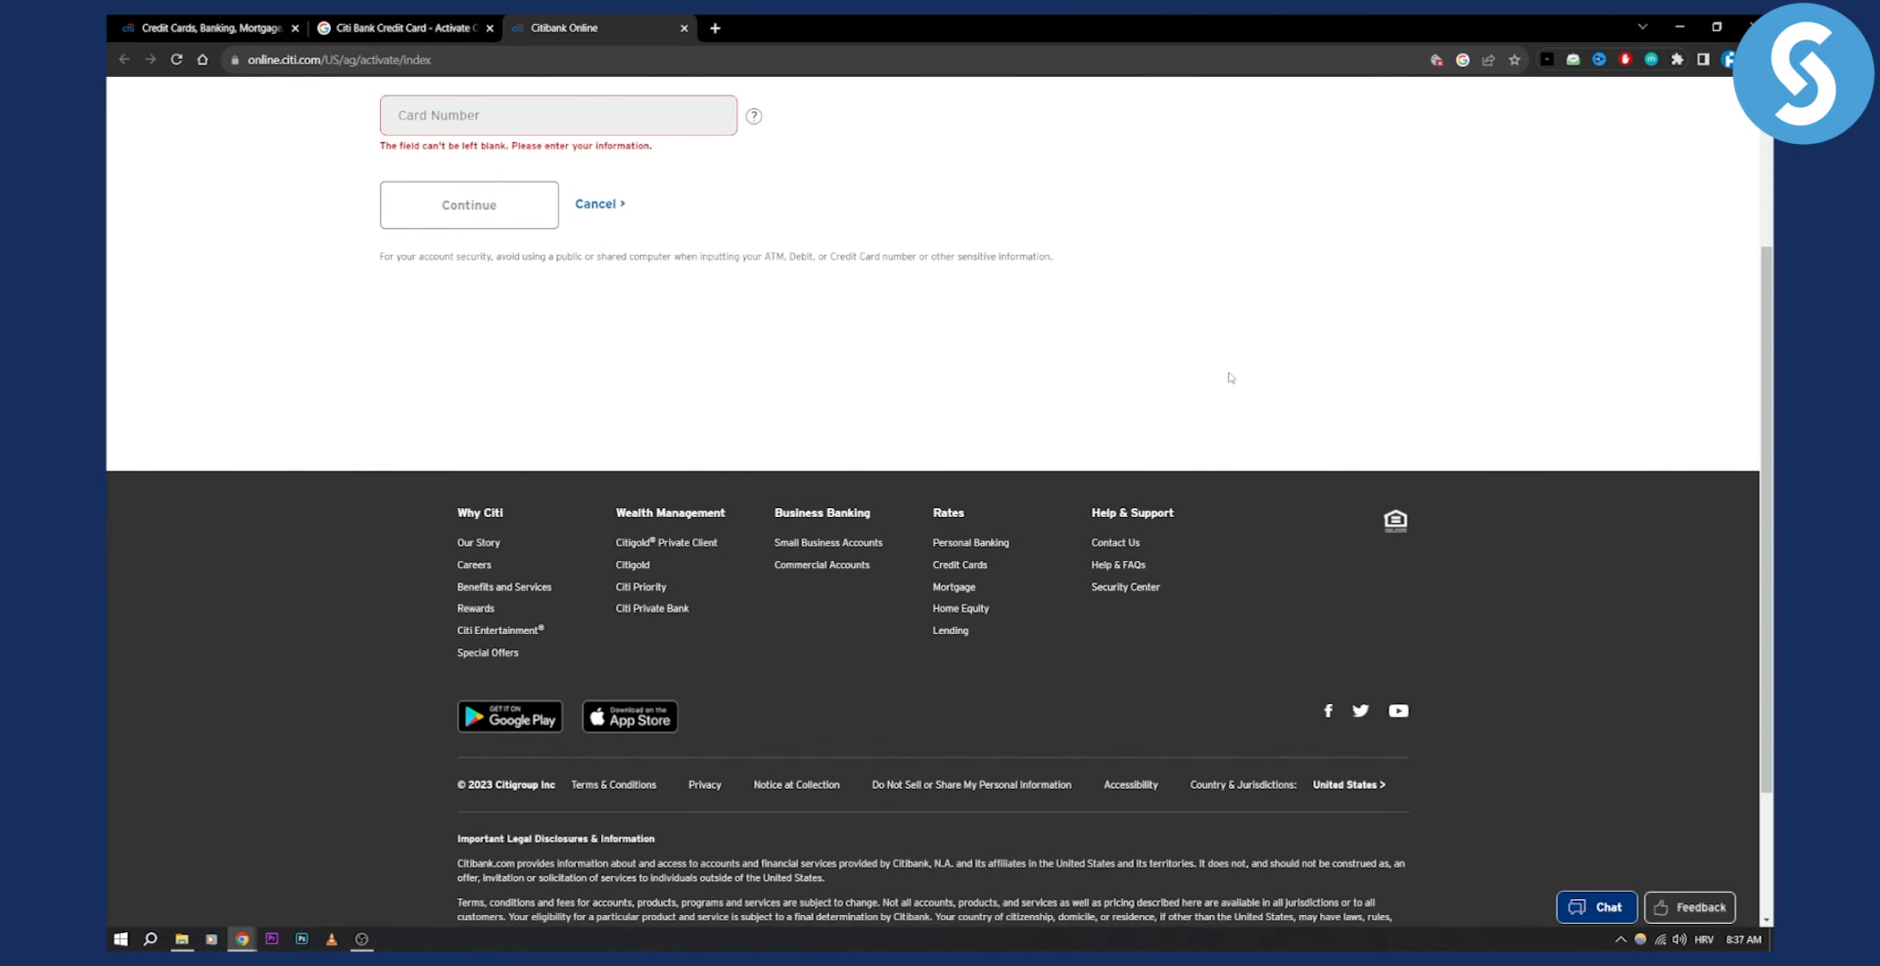
pyautogui.scroll(-3)
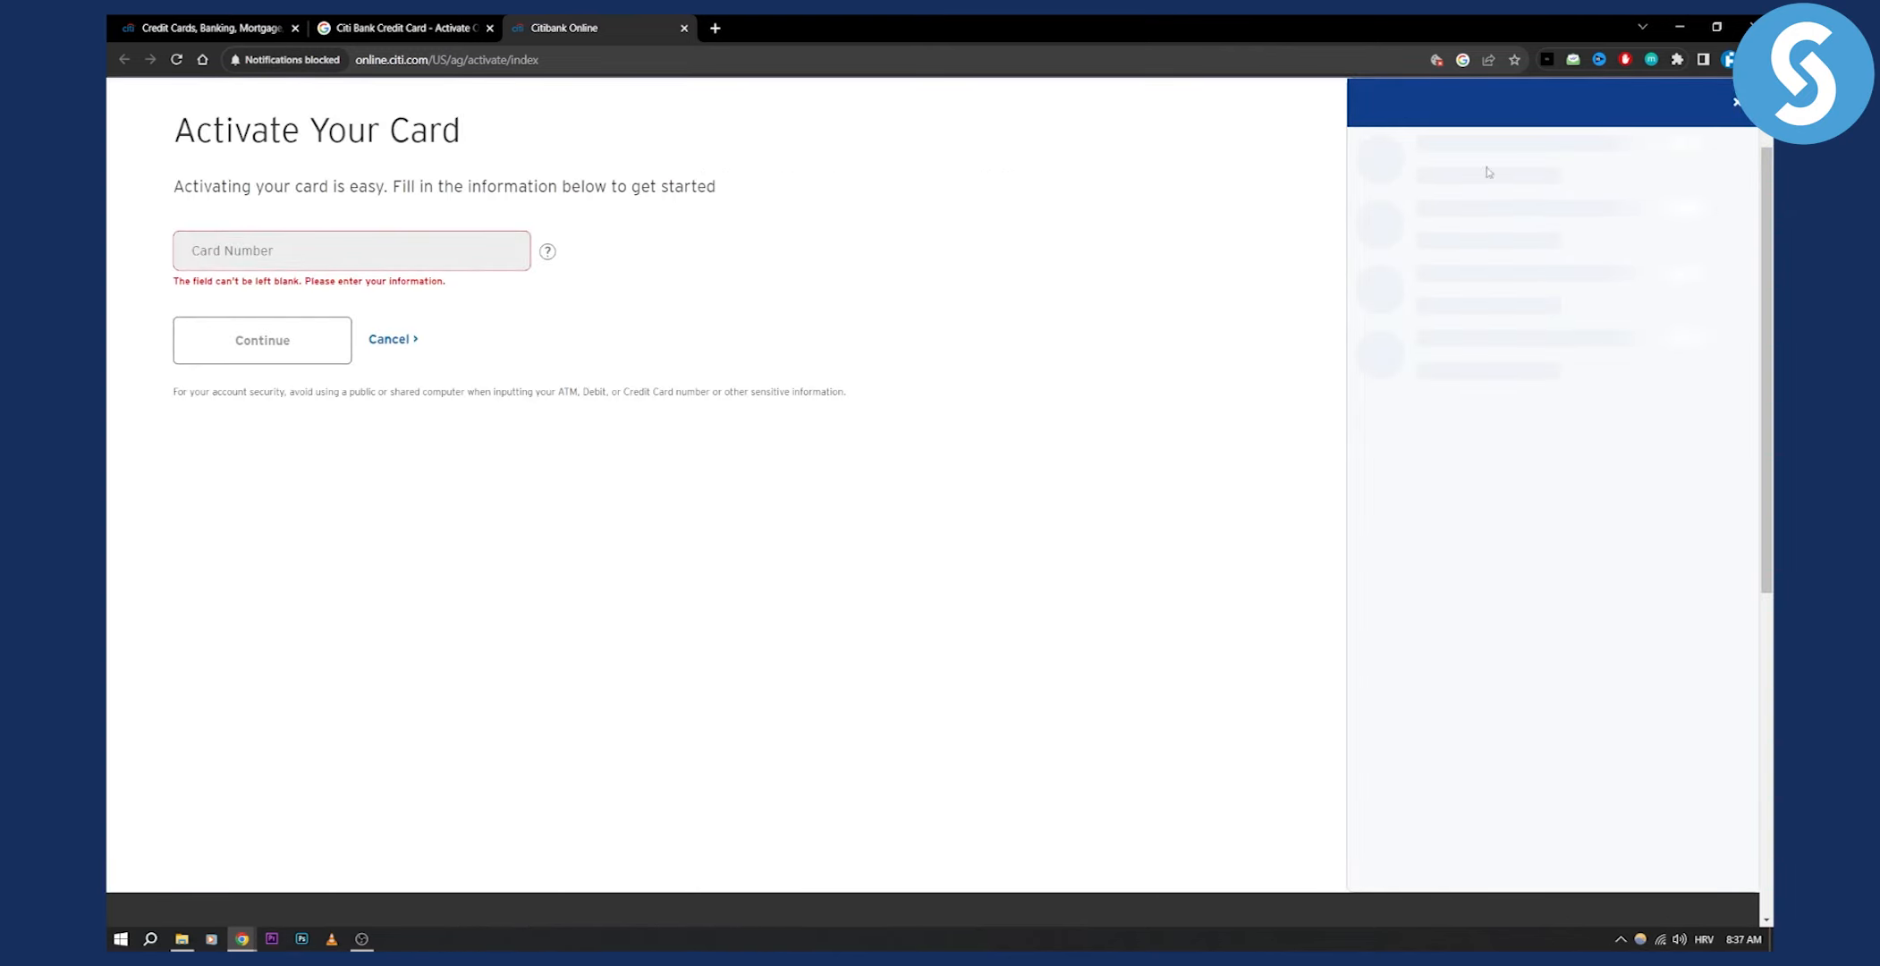
pyautogui.moveTo(1458, 649)
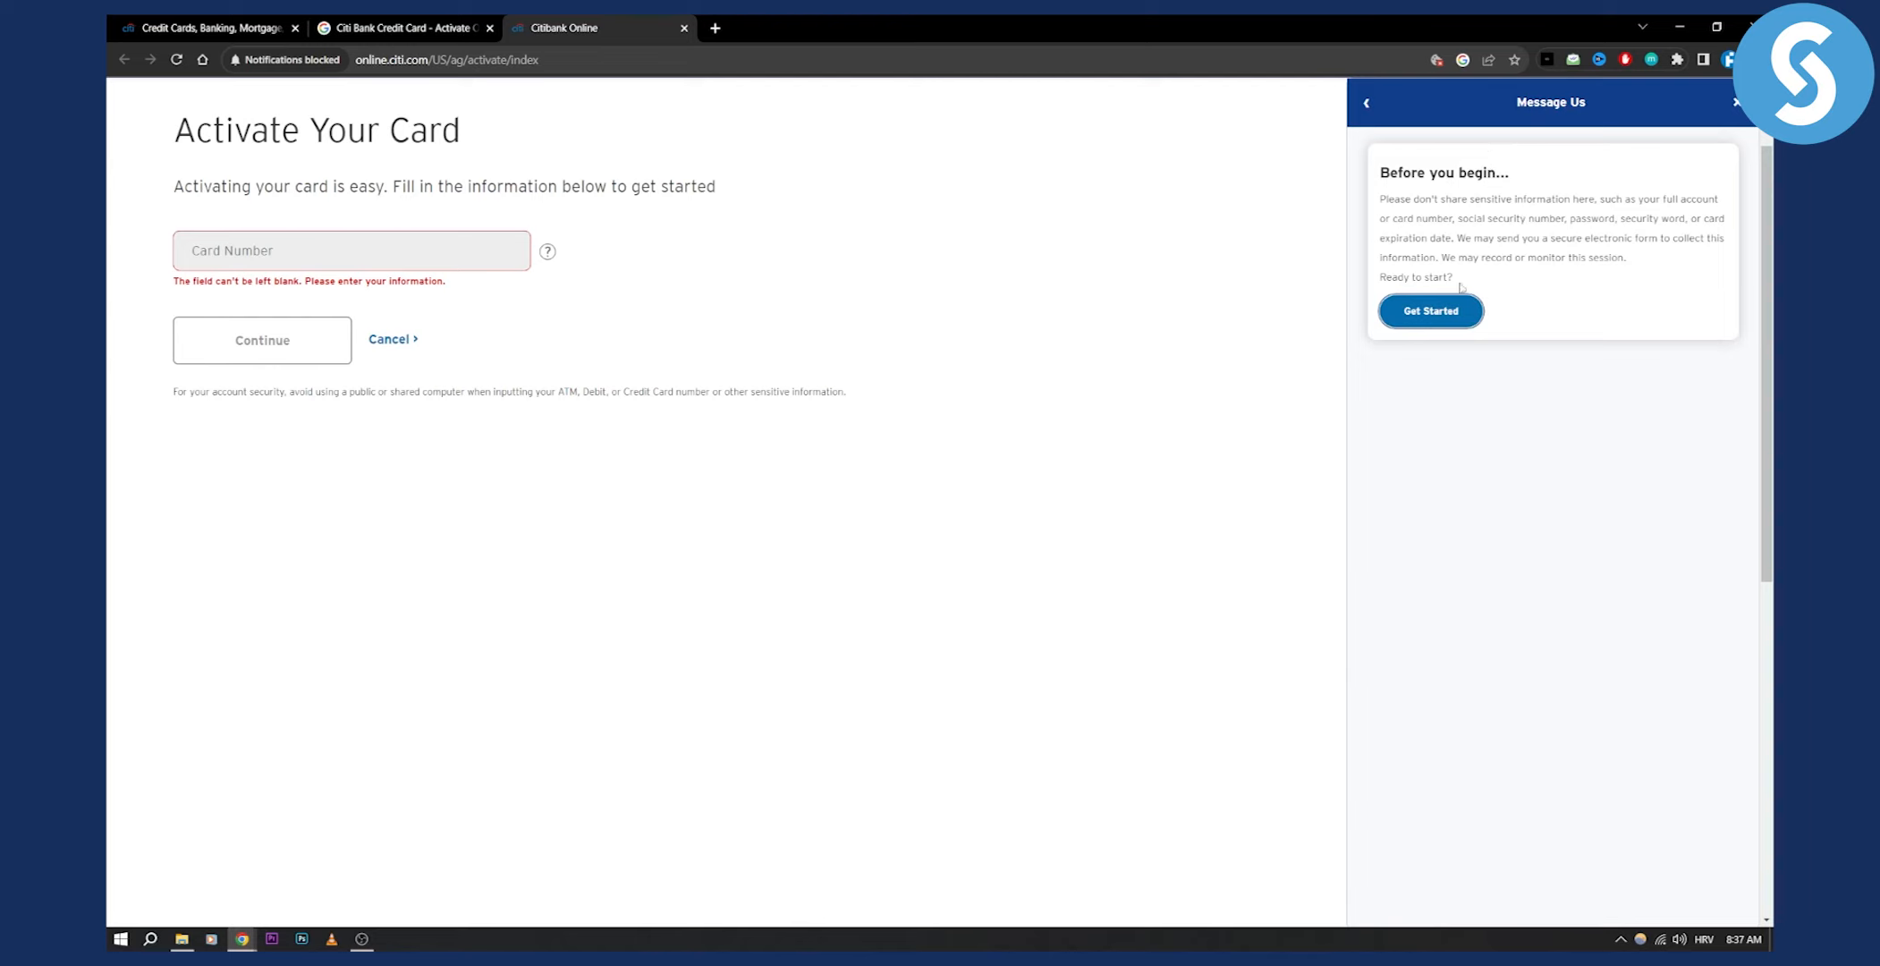
pyautogui.click(1431, 309)
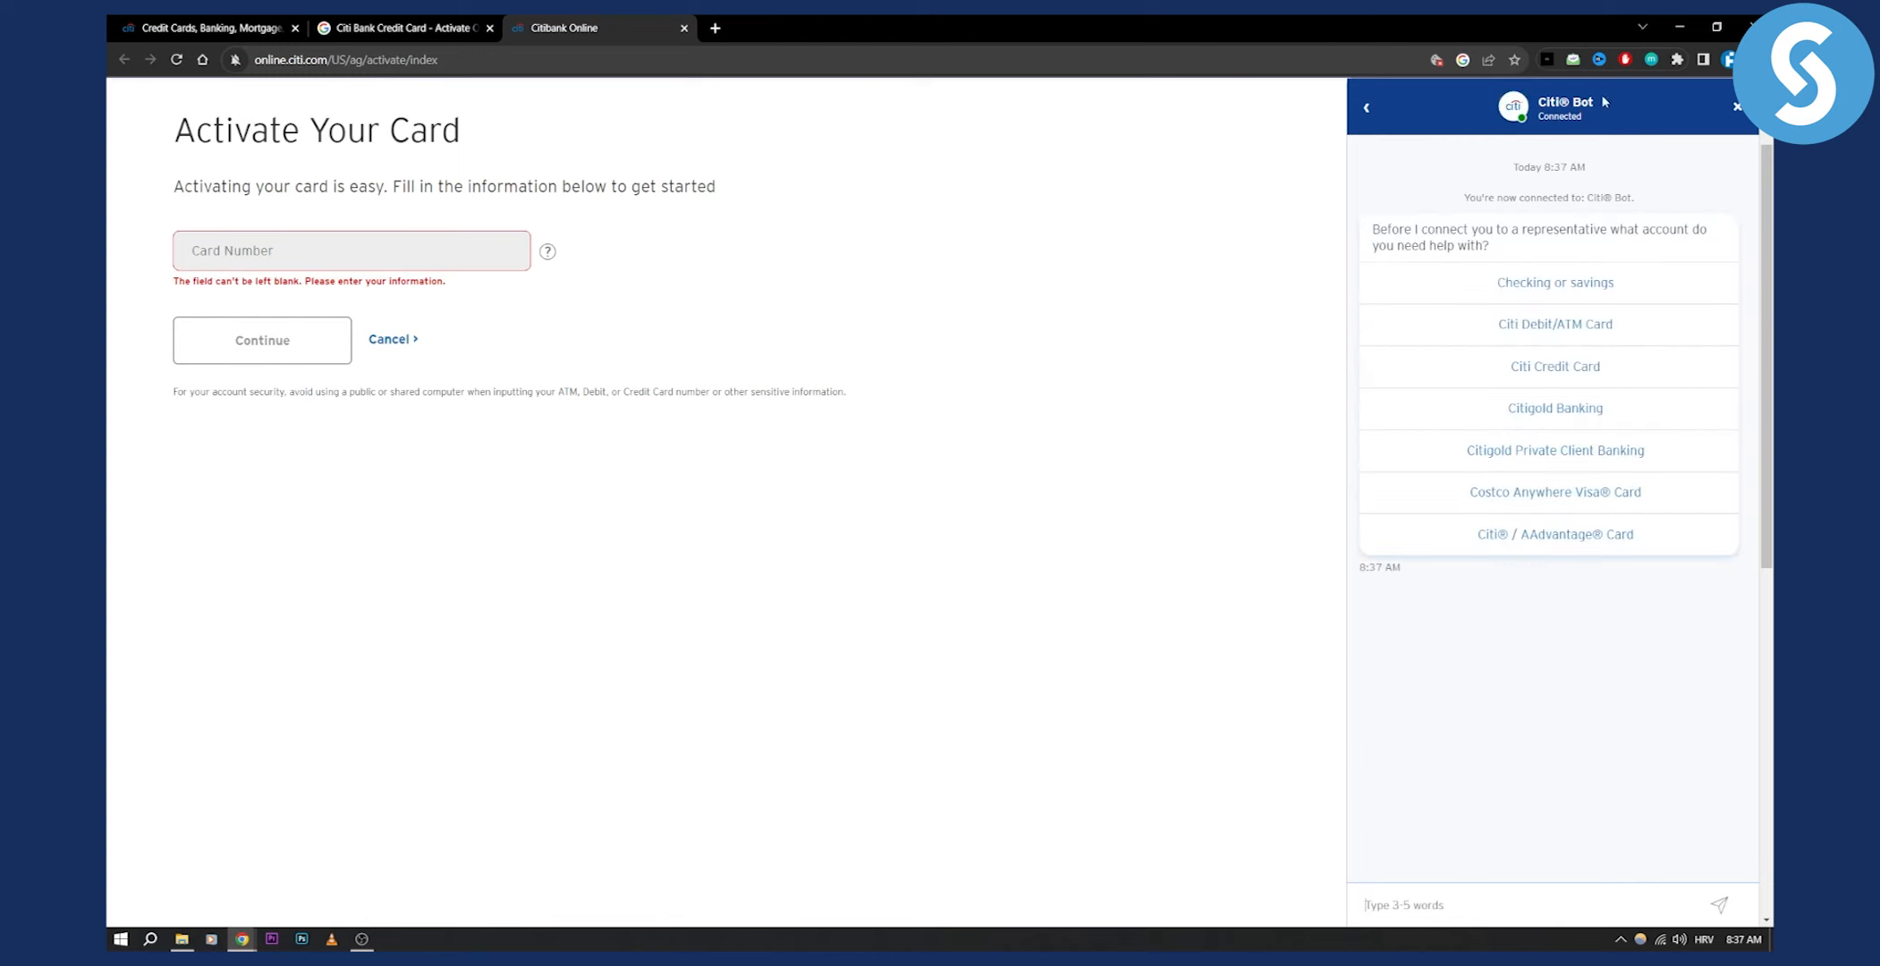
pyautogui.moveTo(1477, 761)
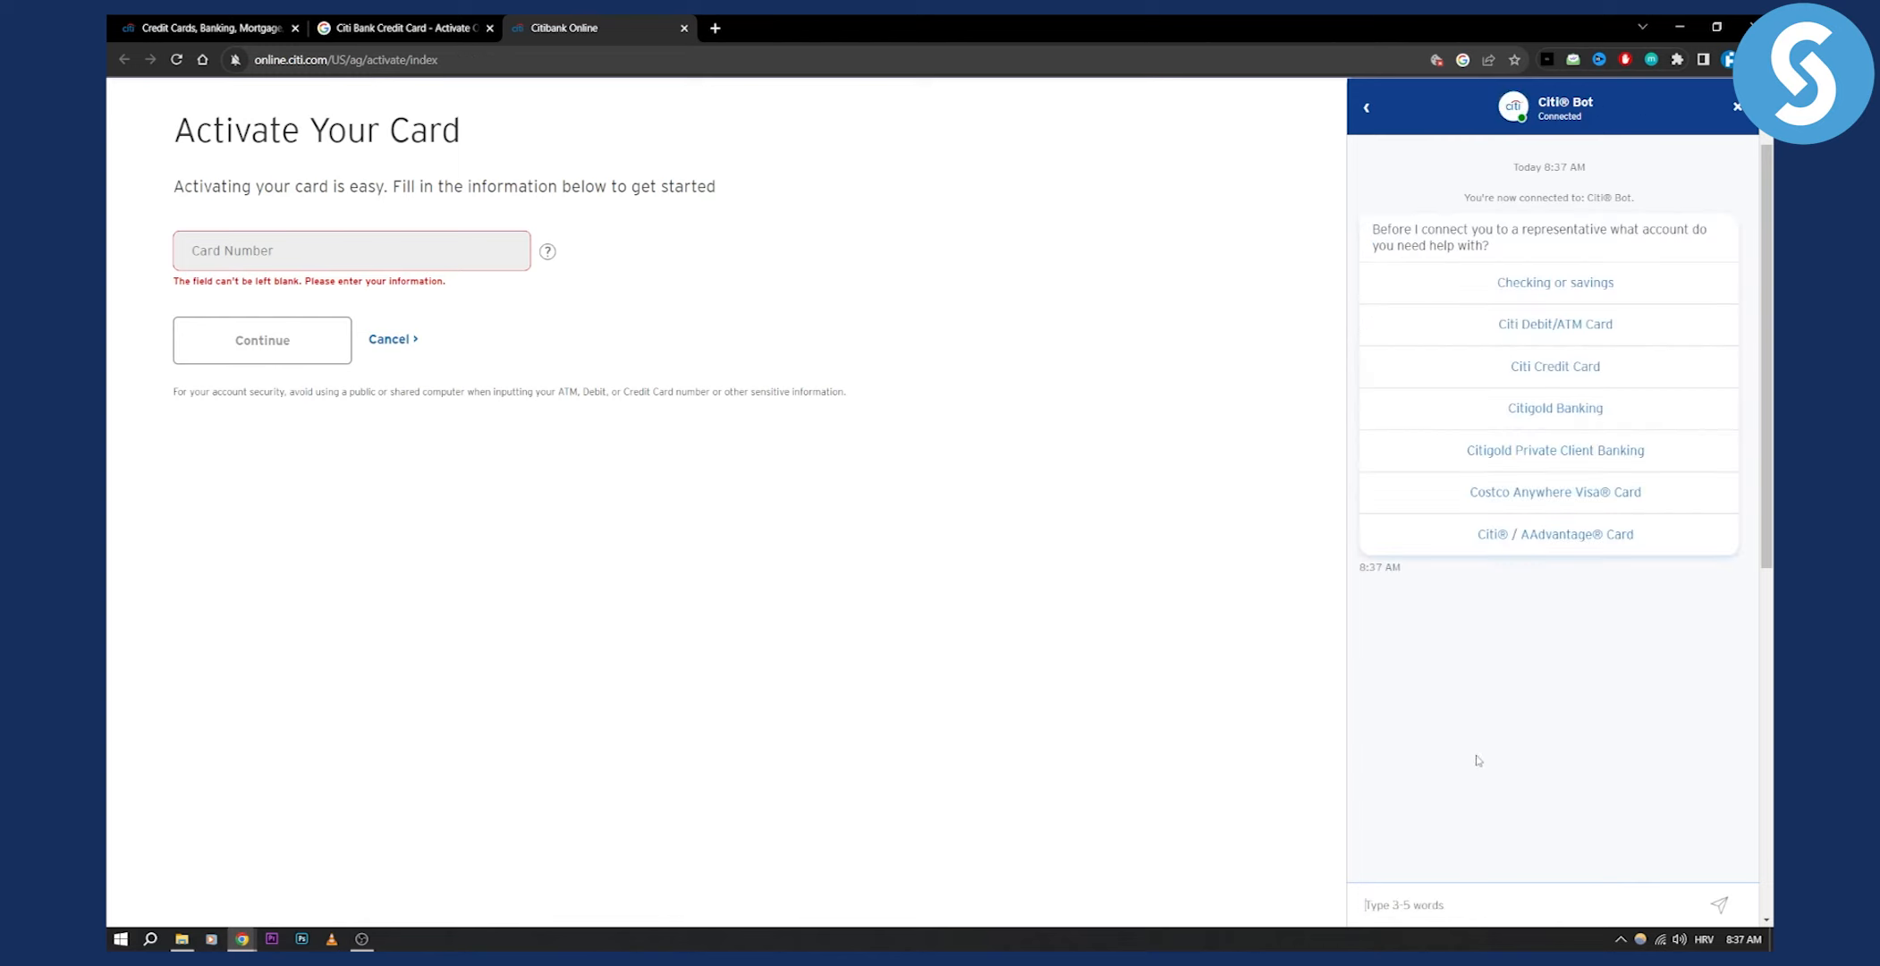
pyautogui.moveTo(1542, 660)
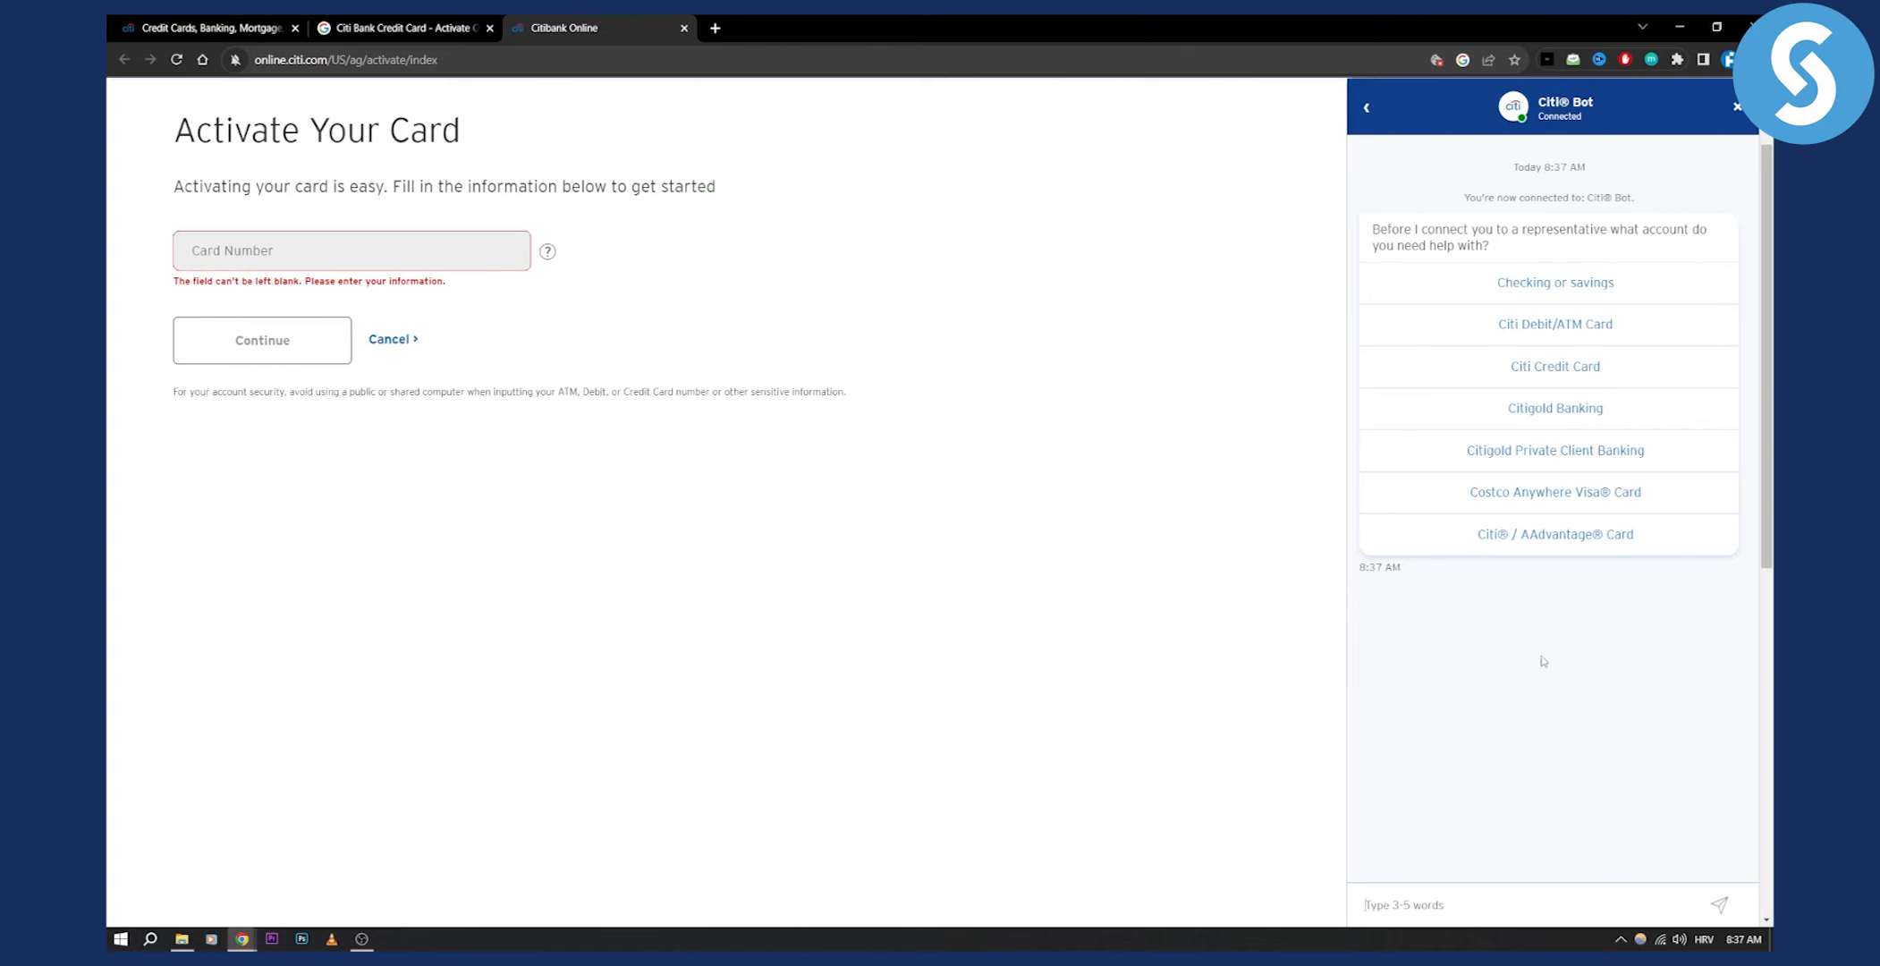